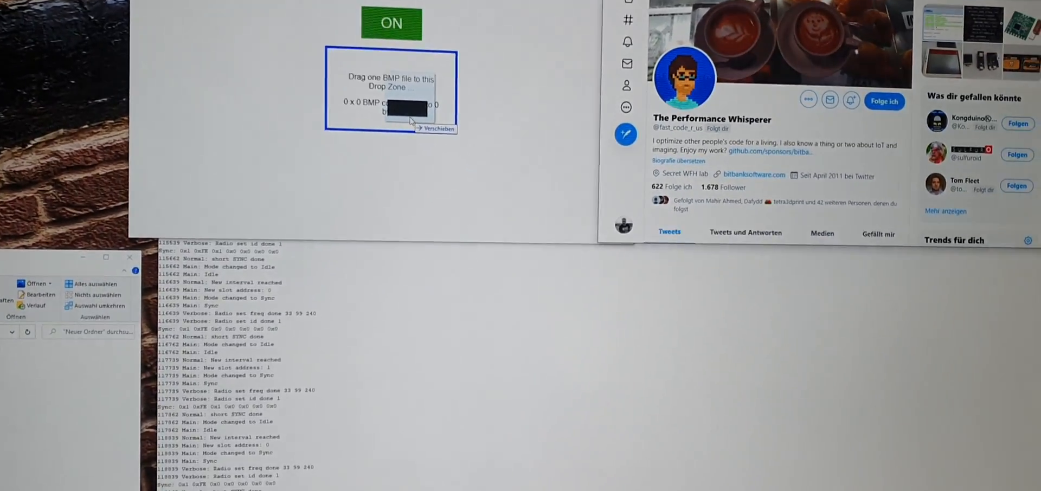
scroll("down", 3)
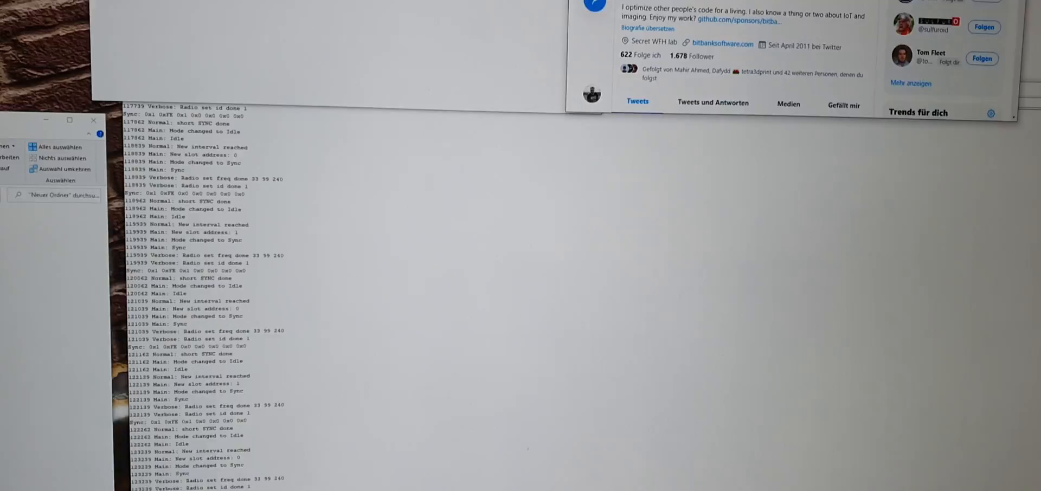